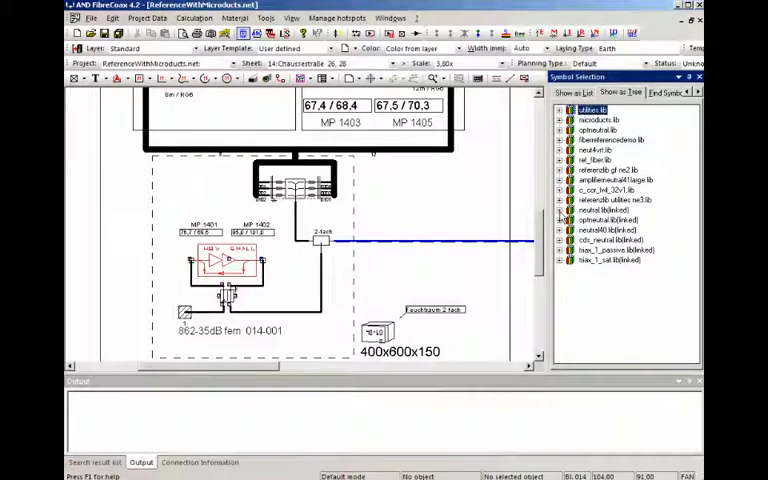
# Expand the symbol library folder tree down to its Symbols group
pyautogui.click(560, 210)
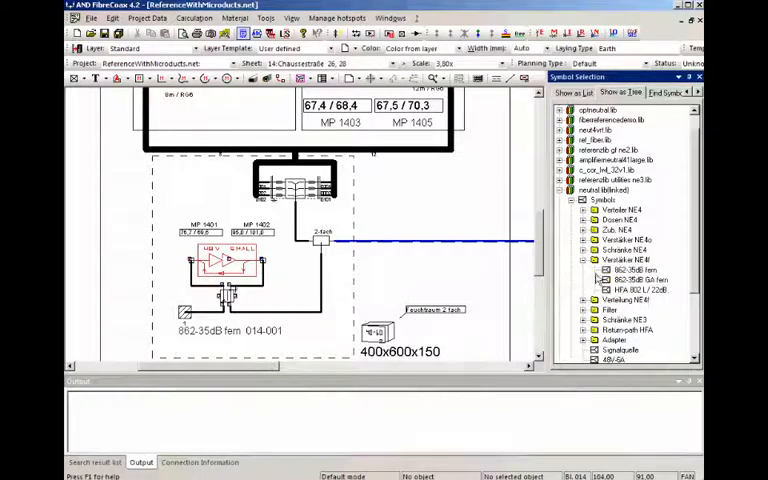
pyautogui.click(636, 270)
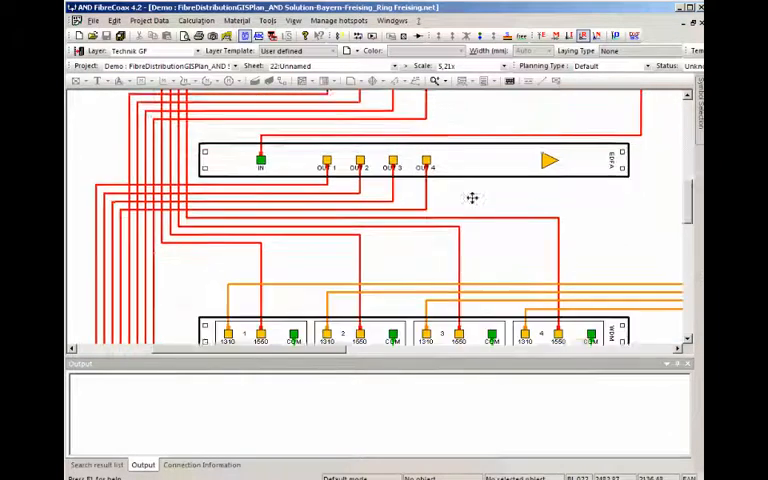
# Scroll the demo distribution drawing down to the OptPatch12 patch panel
pyautogui.scroll(-3)
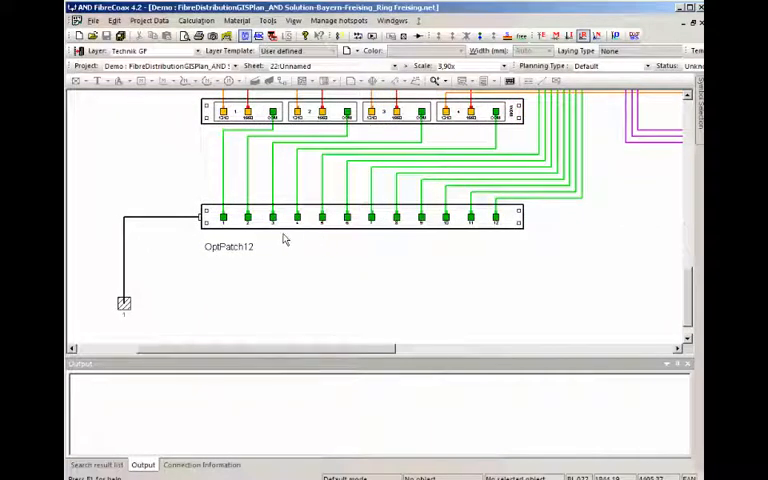
pyautogui.moveTo(168, 276)
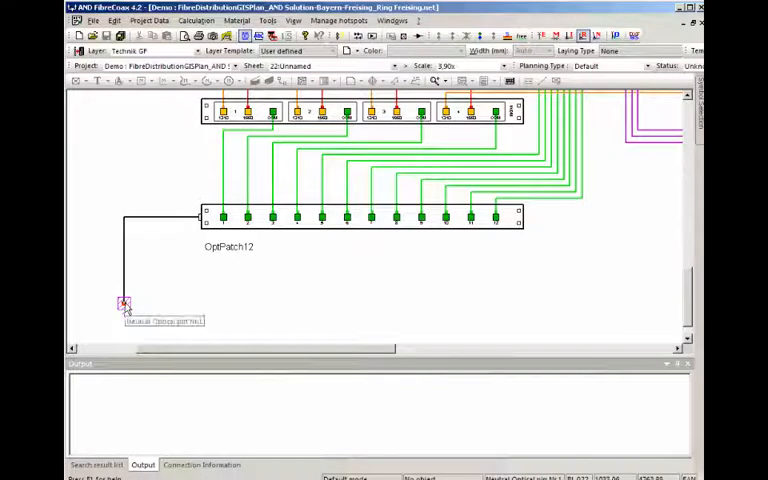
# Show the Connection Information for the cable end below OptPatch12
pyautogui.click(122, 304)
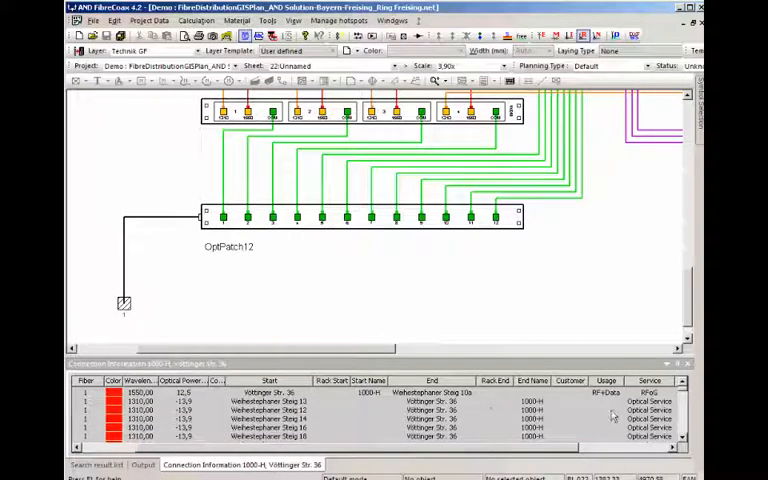
pyautogui.moveTo(600, 416)
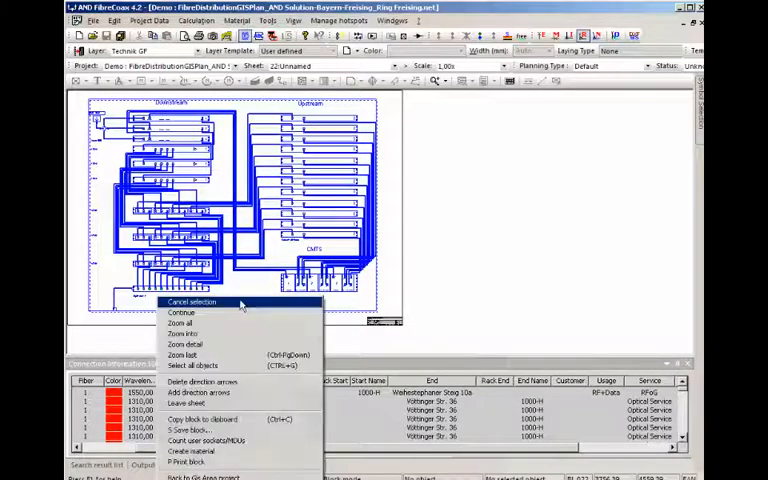
pyautogui.moveTo(190, 428)
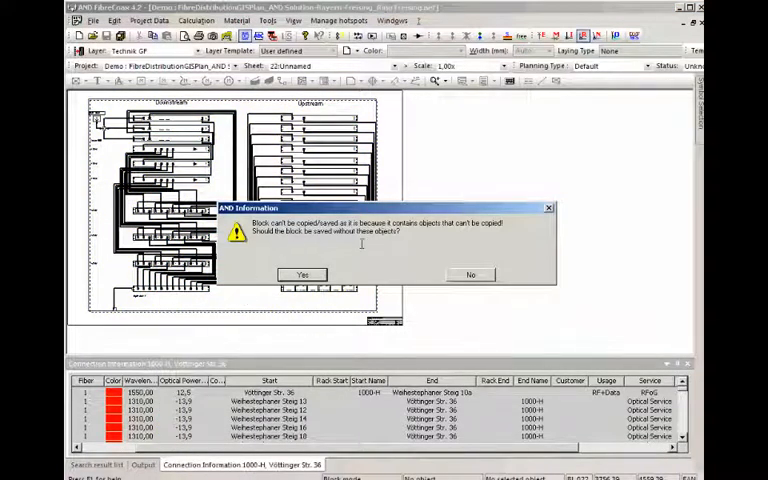
pyautogui.moveTo(350, 244)
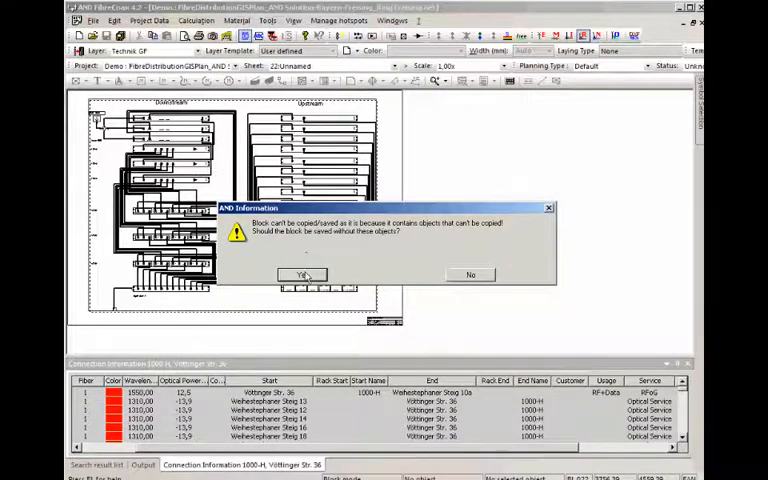
# Confirm saving without the uncopyable objects and save the block file
pyautogui.click(300, 276)
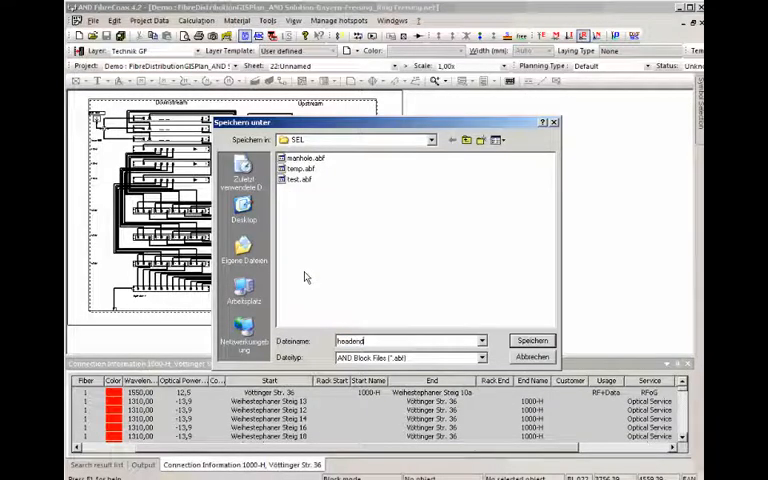
pyautogui.click(532, 340)
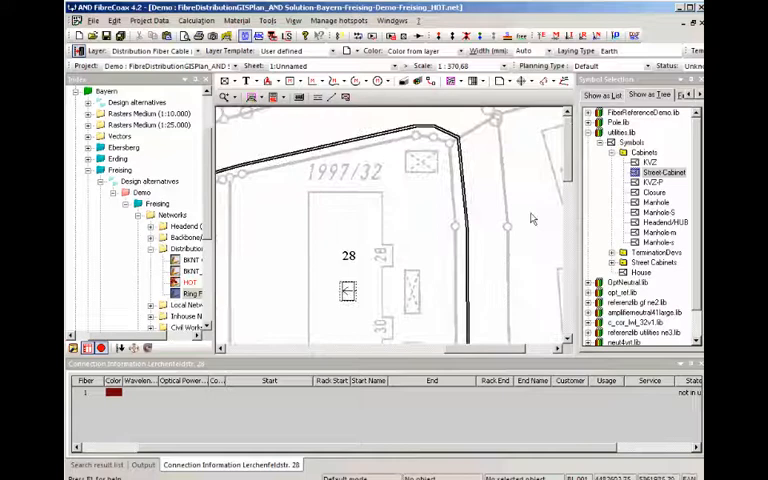
# Pick the cabinet symbol from the library's Symbols group for placement on the site plan
pyautogui.click(664, 172)
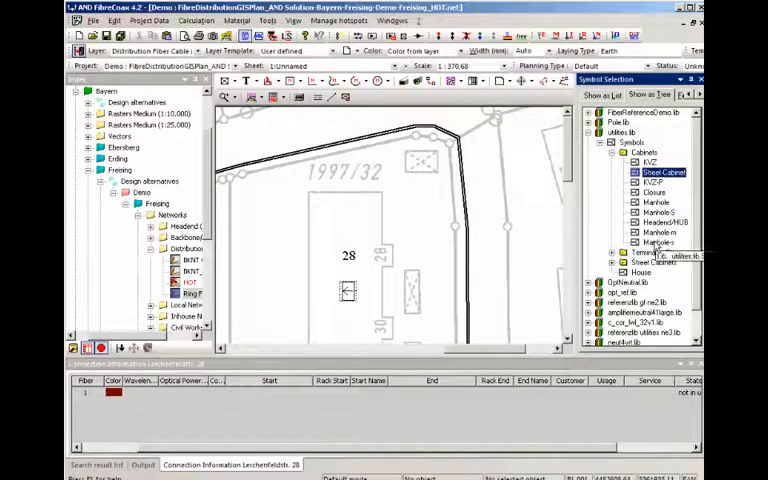
pyautogui.click(658, 222)
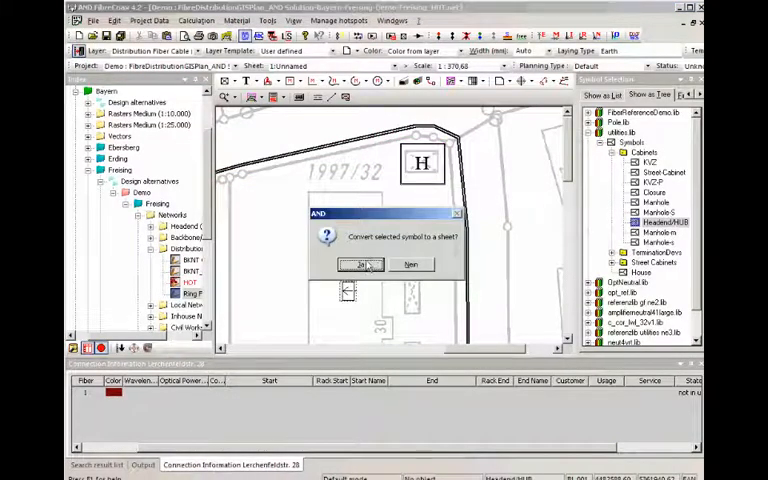
# Convert the placed symbol to a sheet and load the saved .dbf sheet file into it
pyautogui.click(362, 264)
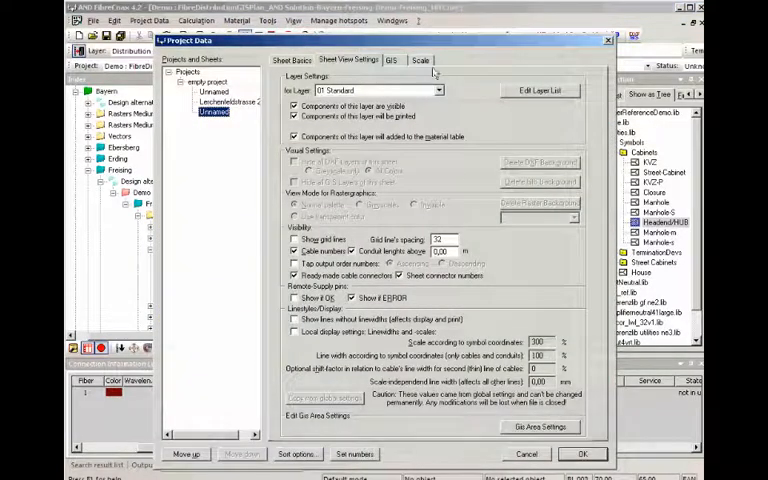
pyautogui.click(420, 60)
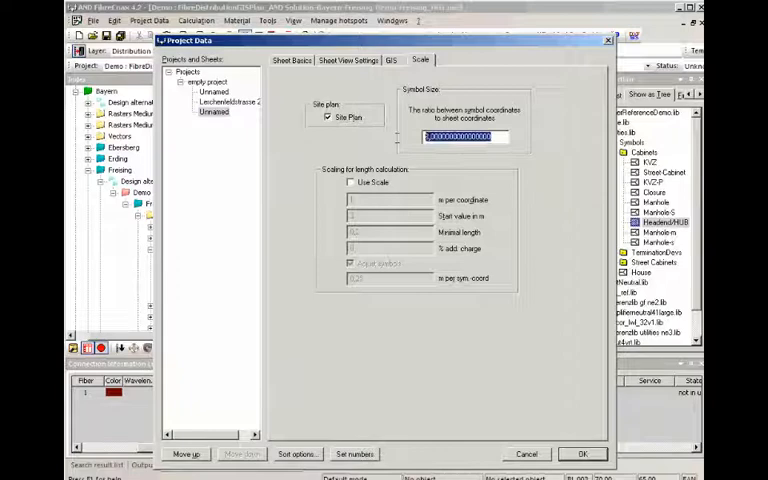
pyautogui.click(584, 452)
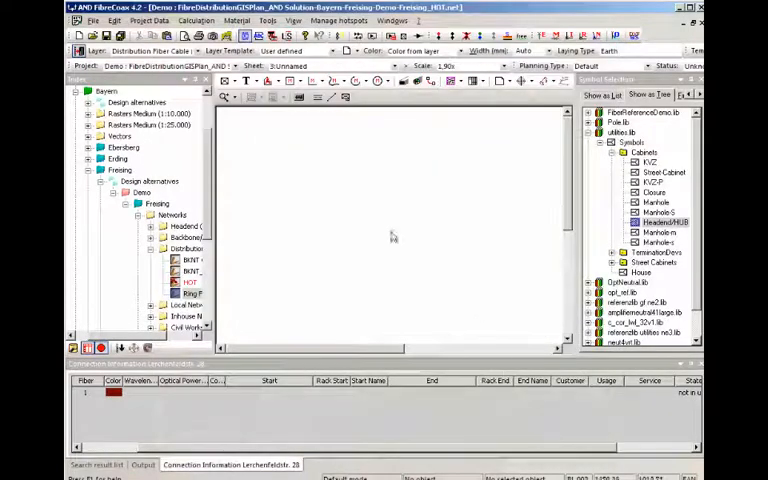
pyautogui.rightClick(390, 236)
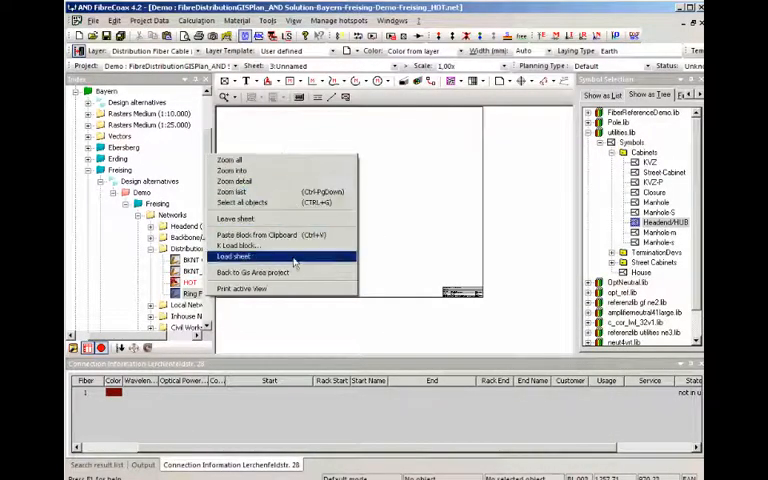
pyautogui.click(240, 256)
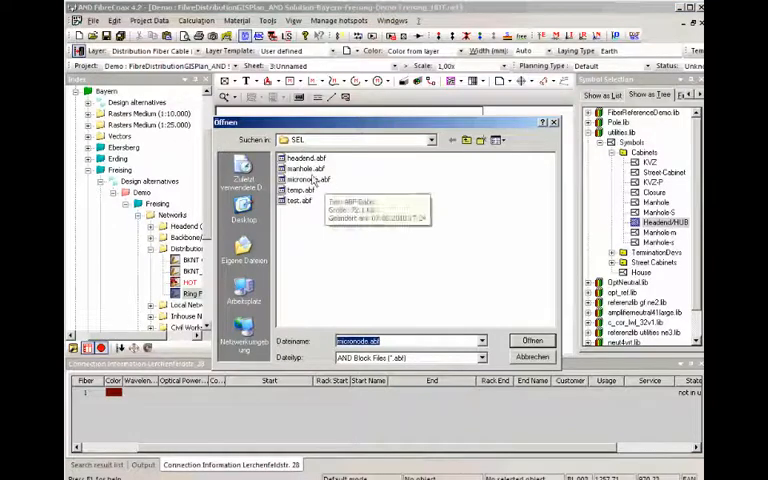
pyautogui.click(532, 340)
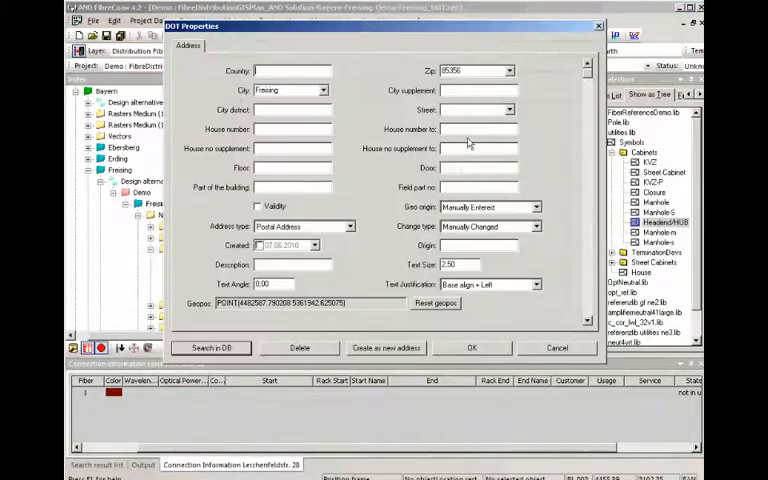
pyautogui.click(512, 110)
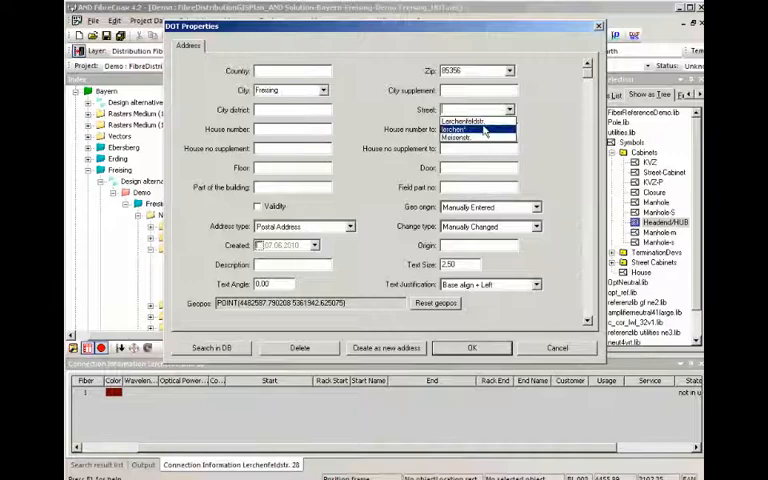
pyautogui.click(476, 122)
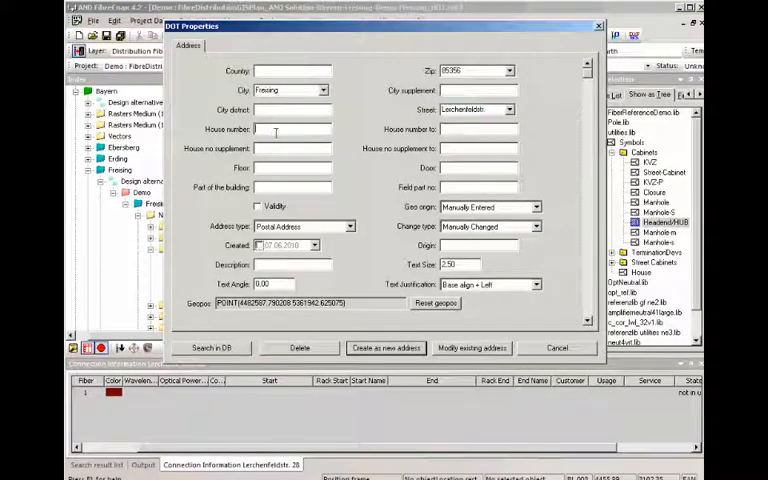
pyautogui.write('29')
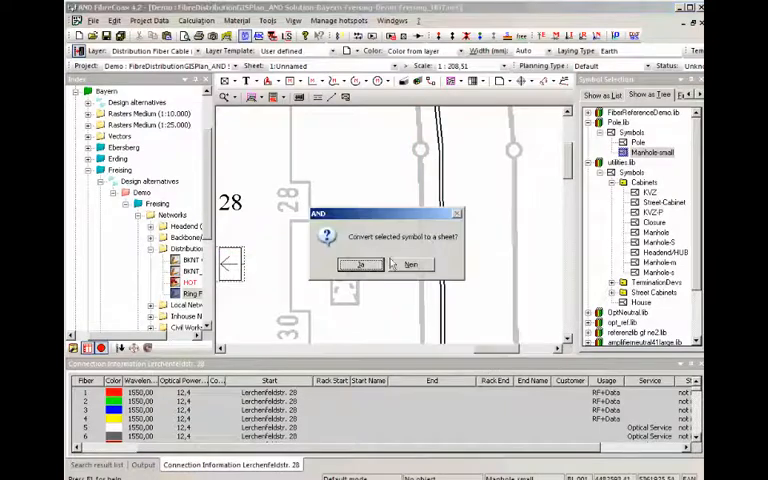
# Confirm converting the selected map symbol into its own worksheet
pyautogui.click(360, 264)
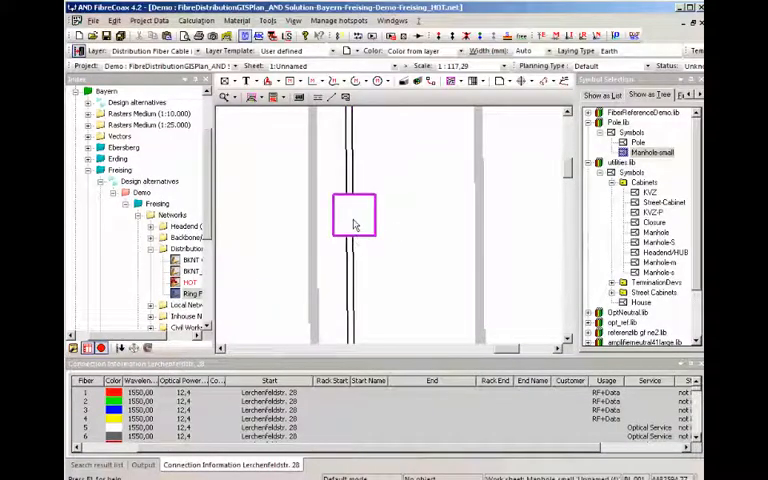
pyautogui.scroll(-3)
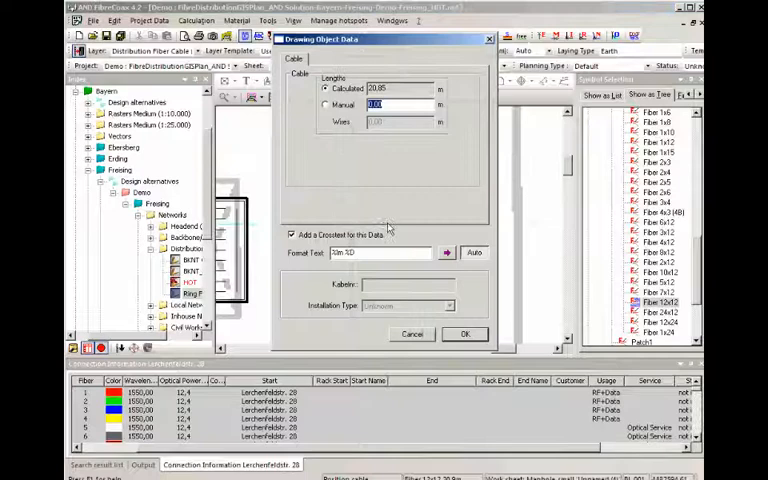
# Accept the new fiber cable's calculated length and label data
pyautogui.click(464, 332)
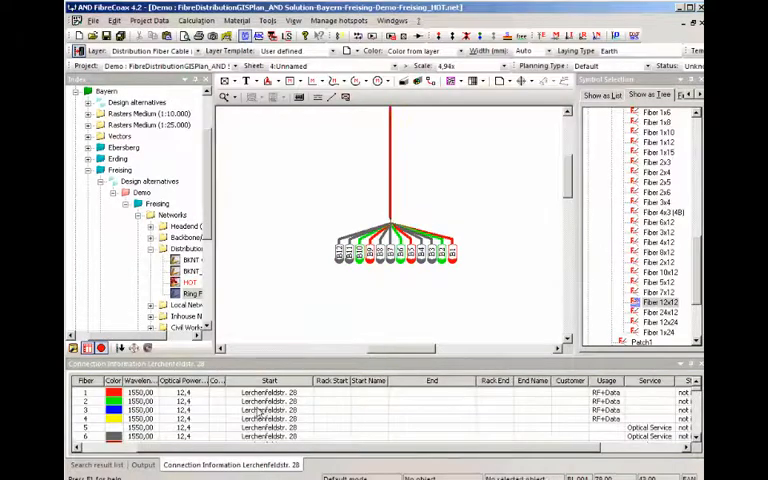
pyautogui.scroll(-3)
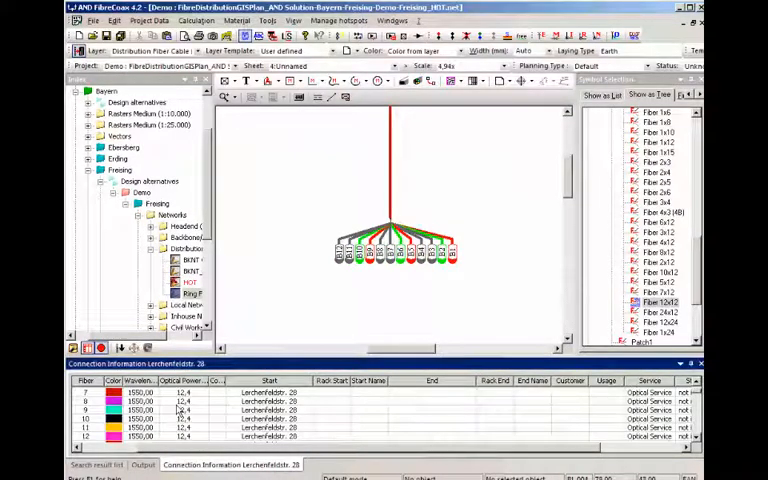
pyautogui.scroll(-3)
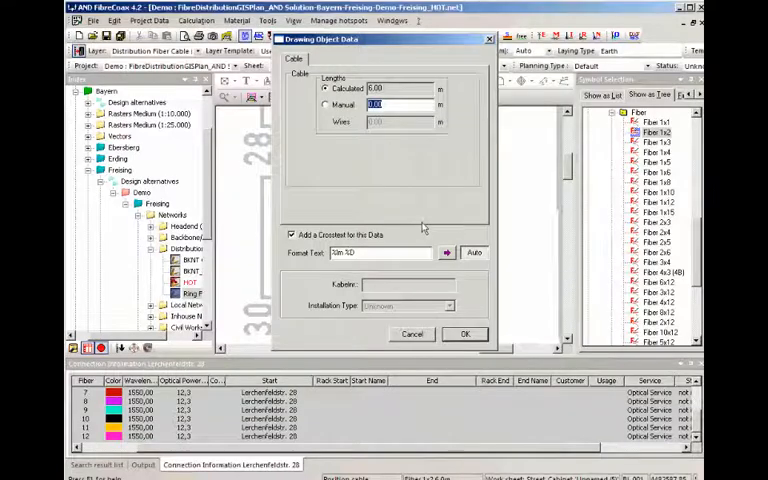
# Accept the second fiber cable's length and label data
pyautogui.click(464, 332)
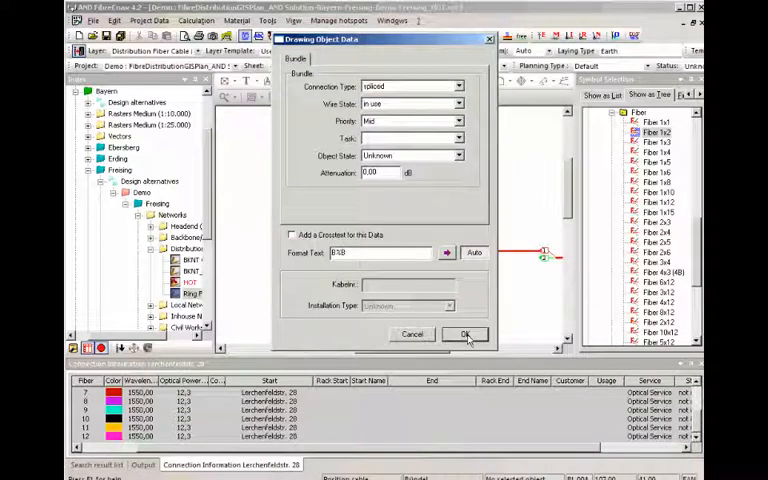
# Keep the bundle connection 'spliced', set its Format Text to f10 and confirm
pyautogui.click(464, 334)
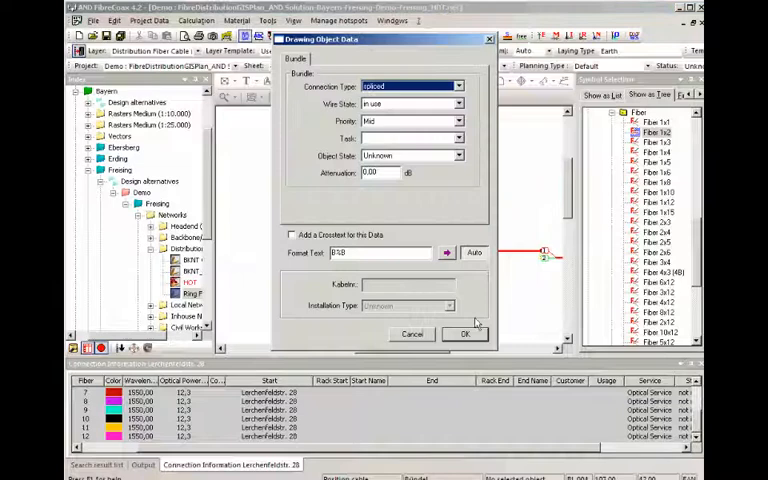
pyautogui.click(464, 332)
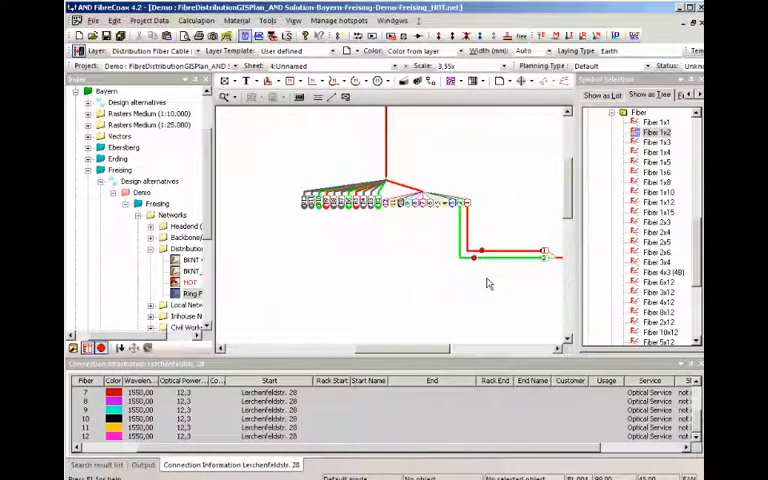